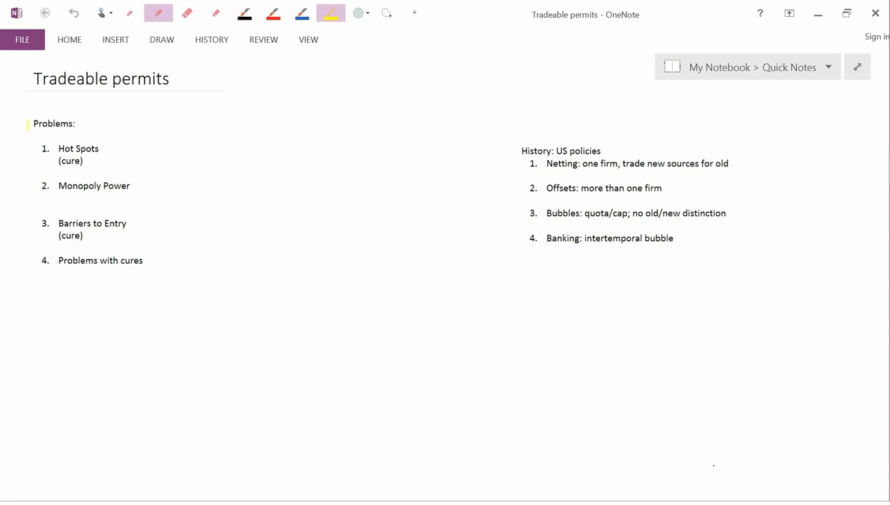
# Highlight 'Problems:' and 'Hot Spots' in yellow on the Tradeable permits page
pyautogui.moveTo(31, 123); pyautogui.dragTo(75, 123)
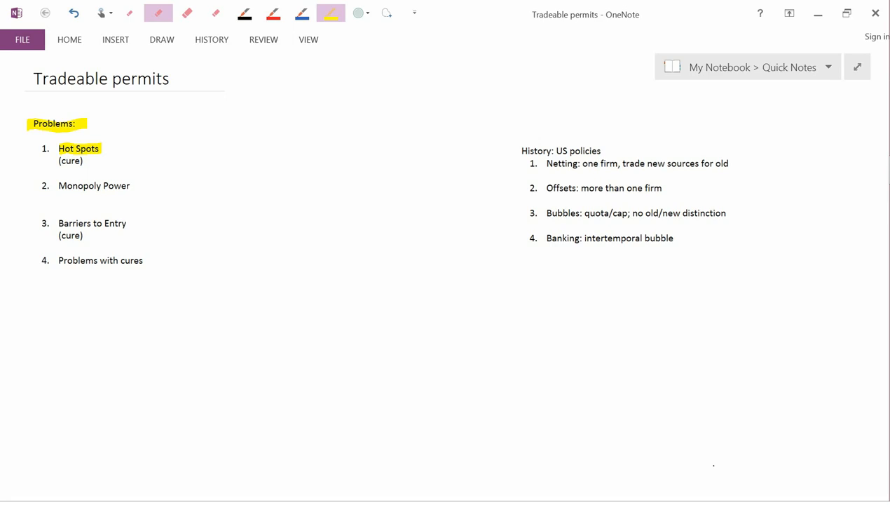
pyautogui.click(244, 13)
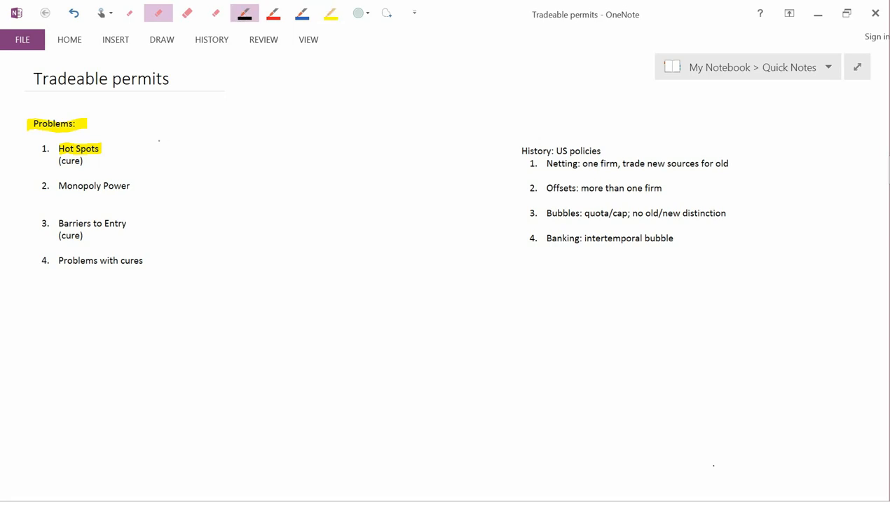
# Handwrite '100 tons' in black ink beside the Hot Spots item
pyautogui.moveTo(156, 143); pyautogui.dragTo(211, 147)
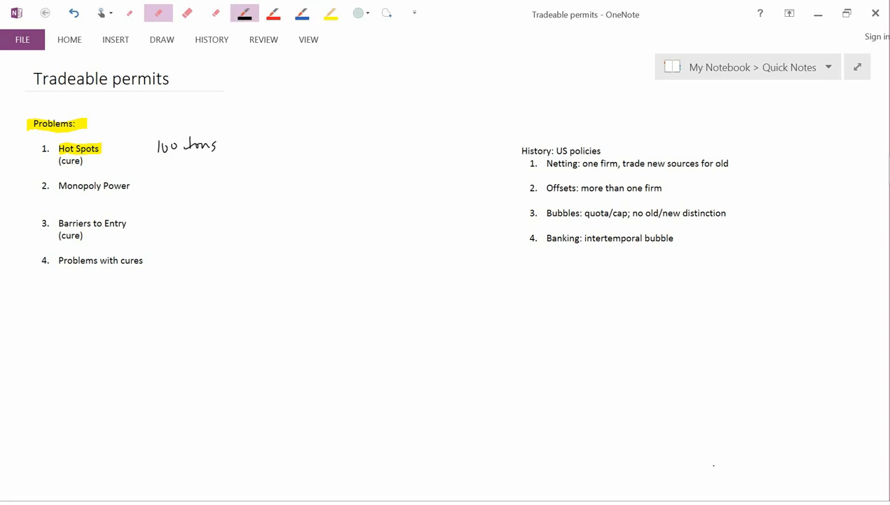
pyautogui.click(323, 14)
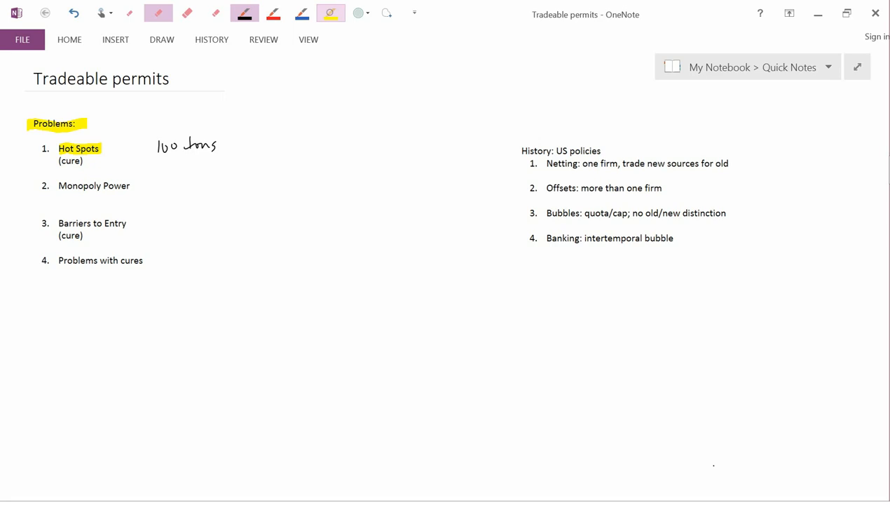
# Highlight '(cure)' under Hot Spots and 'Monopoly Power' in yellow
pyautogui.moveTo(59, 159); pyautogui.dragTo(83, 159)
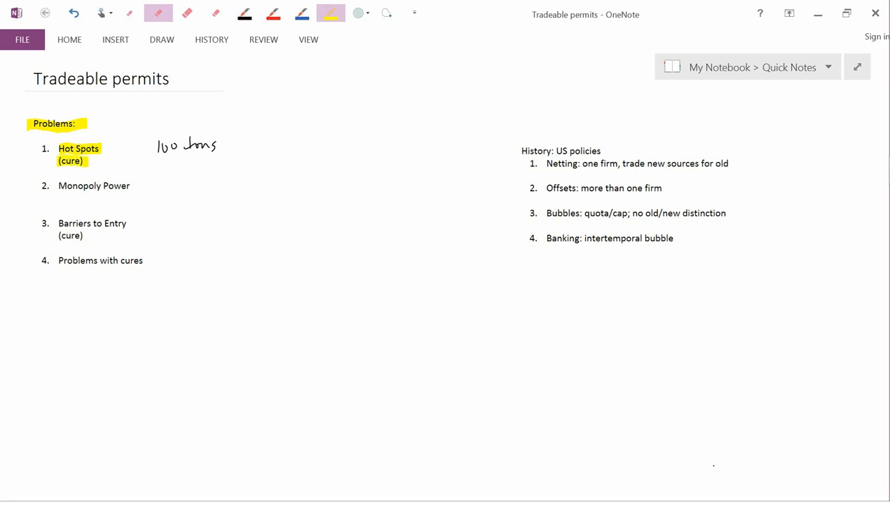
pyautogui.moveTo(58, 185); pyautogui.dragTo(132, 185)
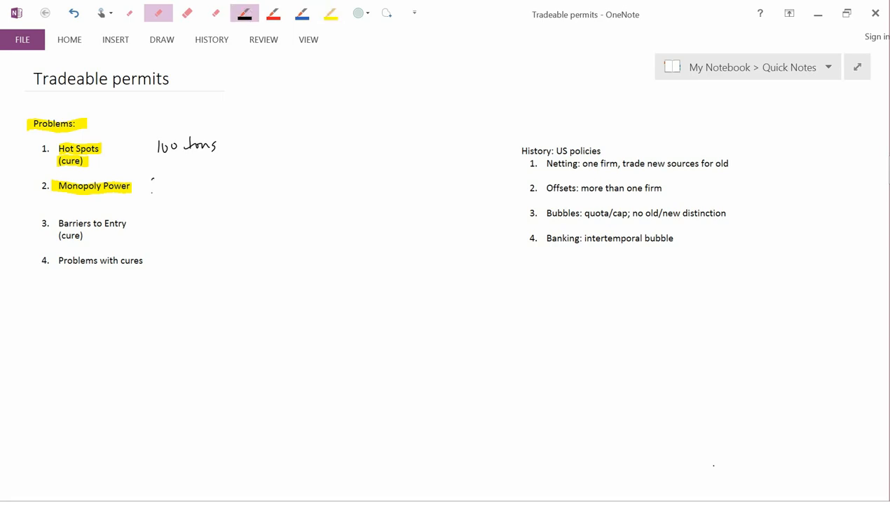
# Handwrite 'few polluters' in black ink beside the Monopoly Power item
pyautogui.moveTo(147, 188); pyautogui.dragTo(194, 189)
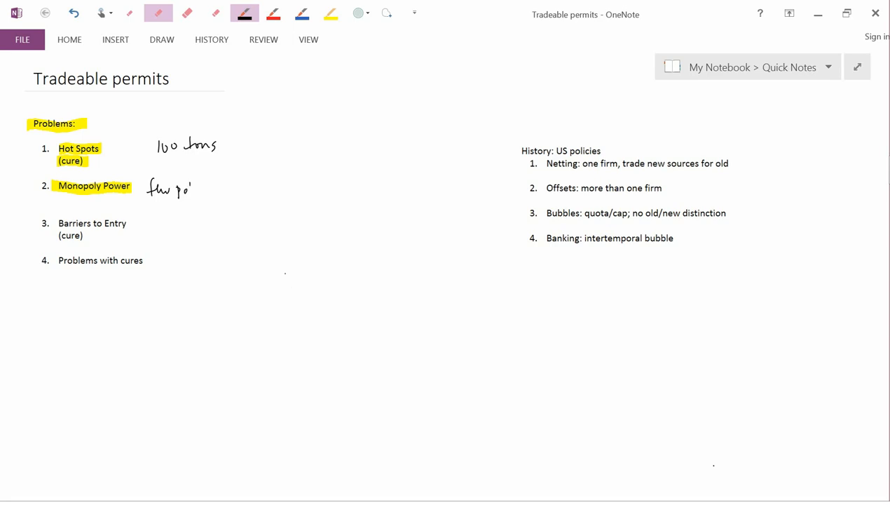
pyautogui.moveTo(184, 188); pyautogui.dragTo(225, 188)
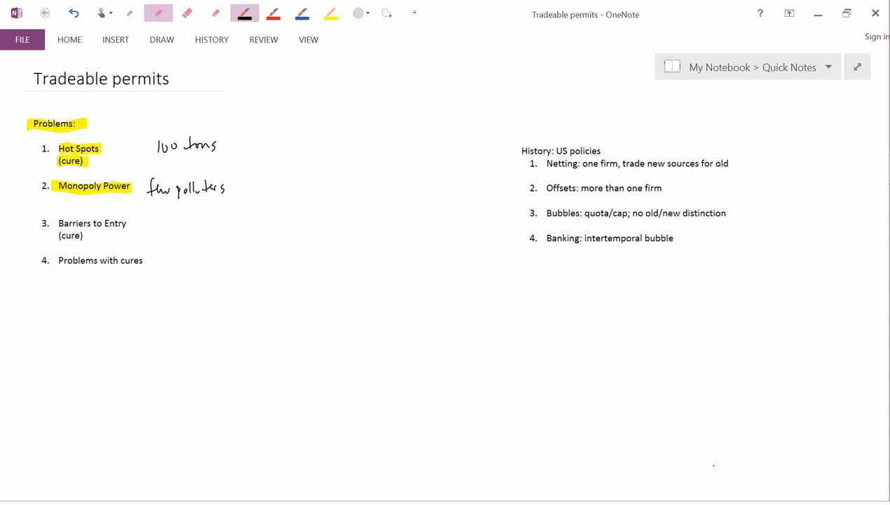
pyautogui.click(327, 12)
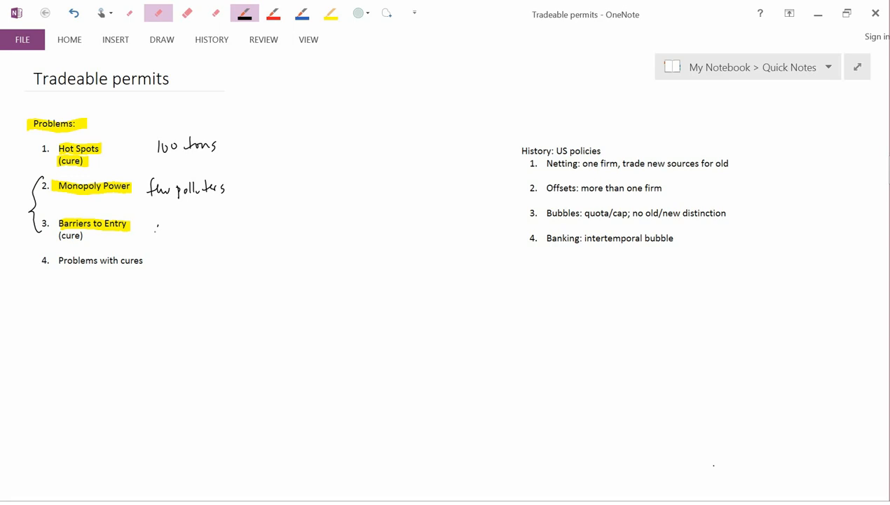
# Handwrite 'collude' in black ink beside Barriers to Entry
pyautogui.moveTo(153, 230); pyautogui.dragTo(202, 230)
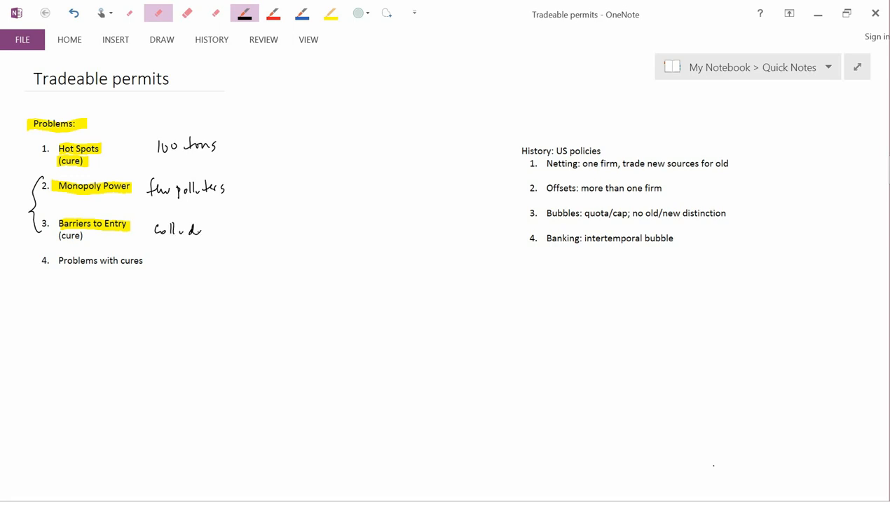
pyautogui.moveTo(198, 227); pyautogui.dragTo(204, 231)
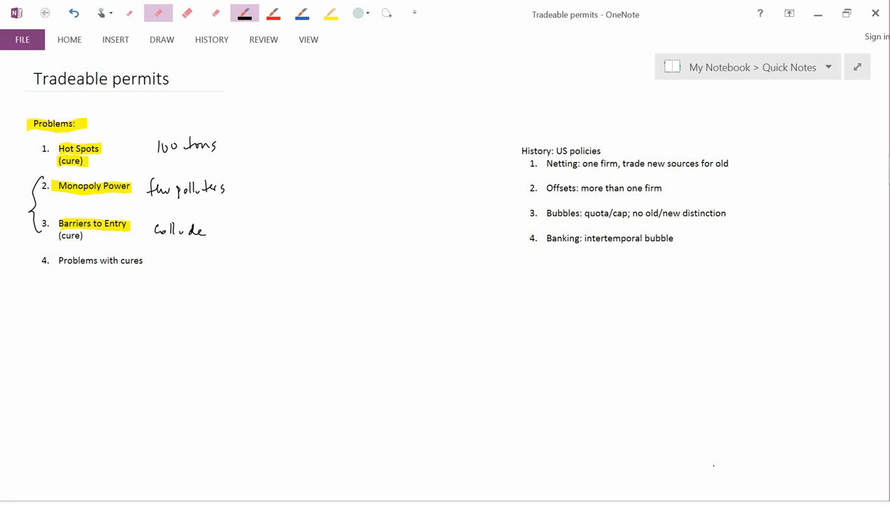
# Highlight '(cure)' under Barriers to Entry and 'Problems with cures' in yellow
pyautogui.click(328, 13)
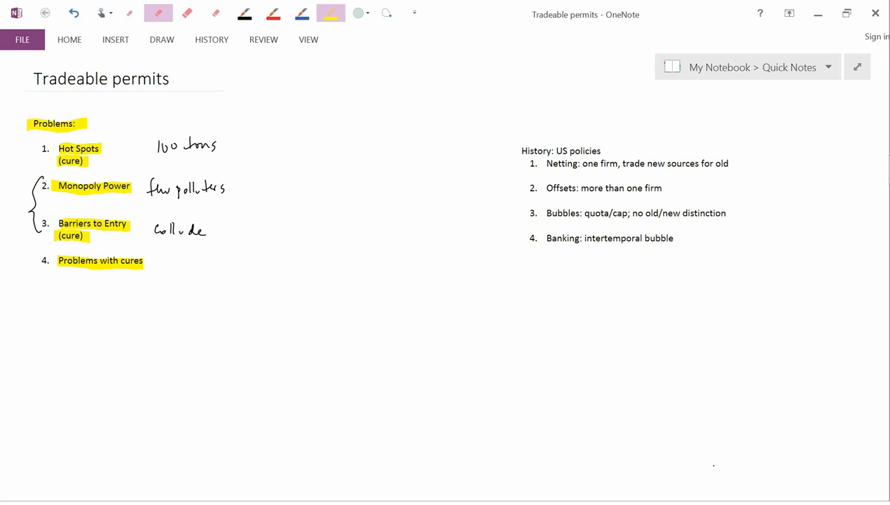
pyautogui.click(275, 12)
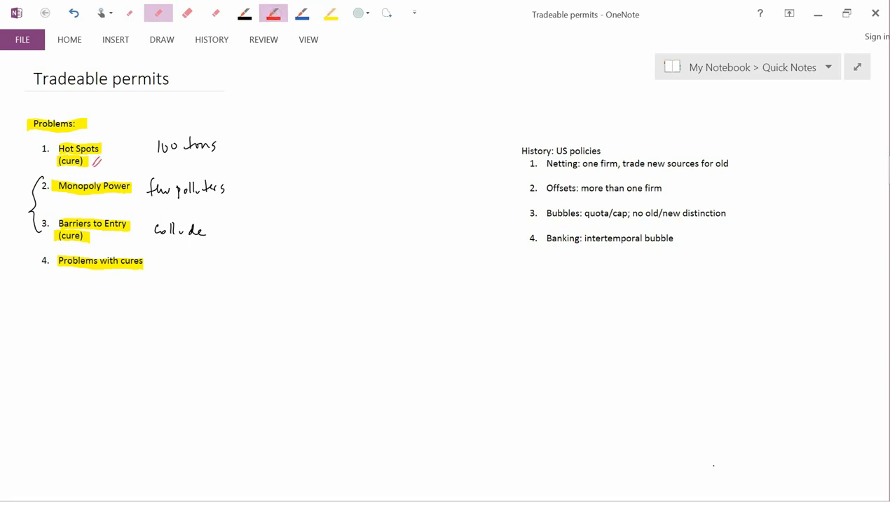
# Highlight the 'History: US policies' heading in yellow
pyautogui.click(329, 13)
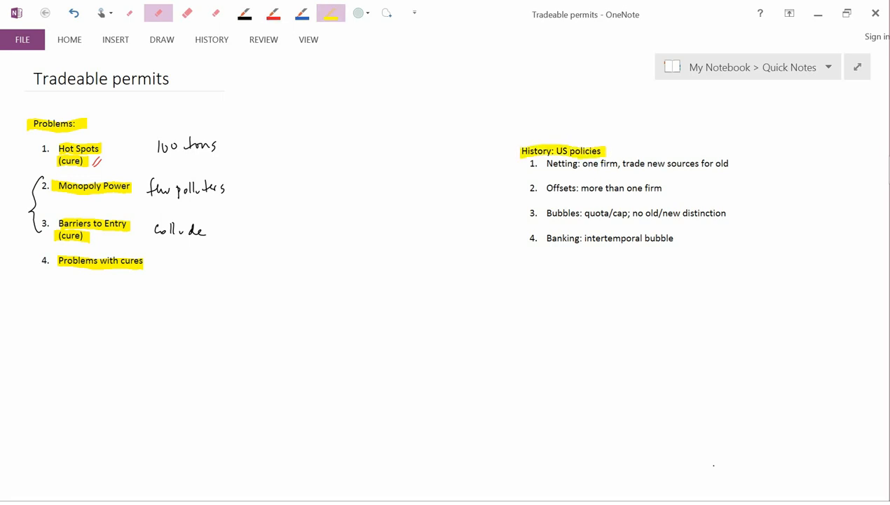
# Highlight 'Netting:' and 'Offsets:' in the US policy history list in yellow
pyautogui.doubleClick(561, 162)
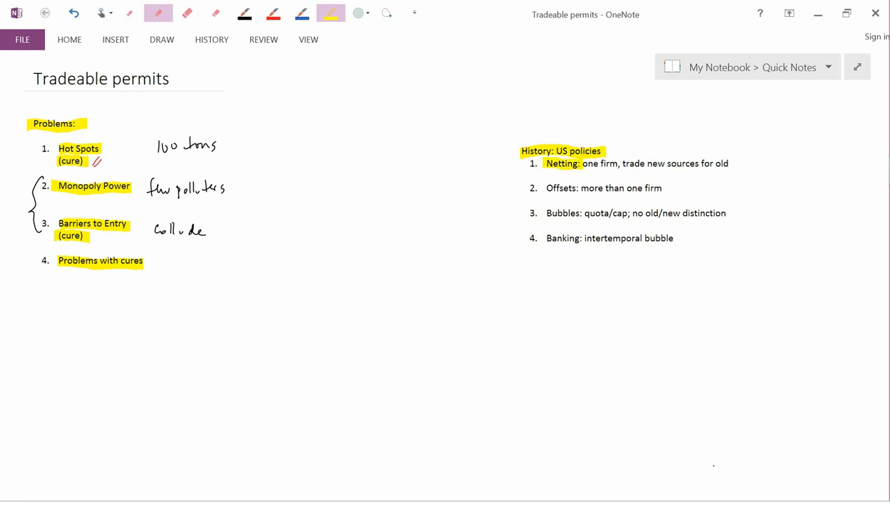
pyautogui.doubleClick(558, 188)
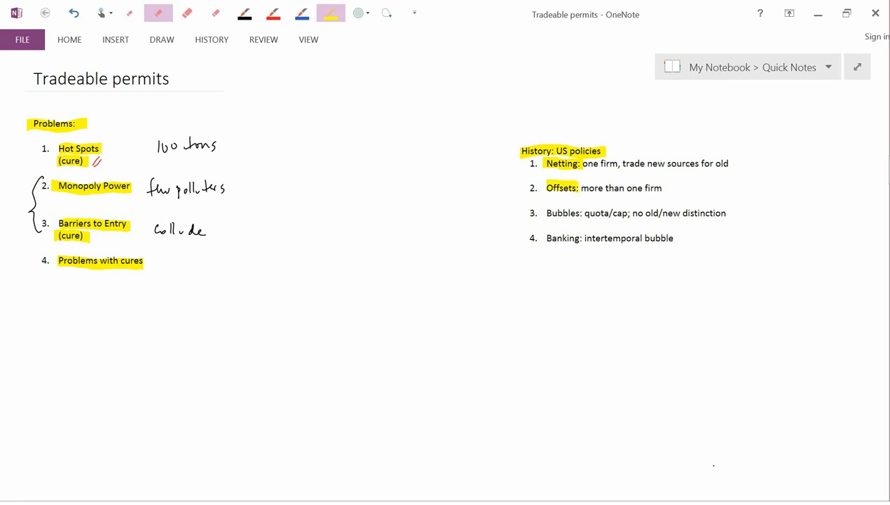